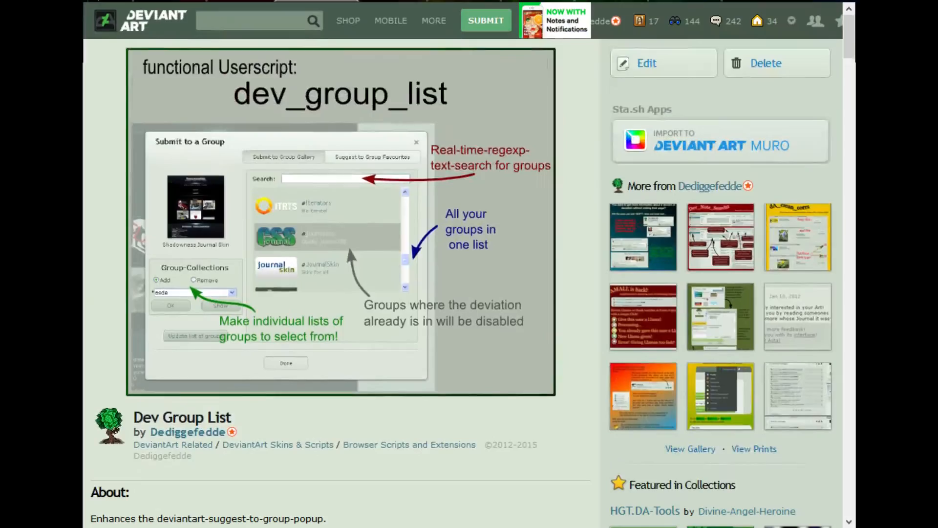
Bring up the Submit to a Group dialog via 'Add to a Group' on the deviation page.
scroll(down, 3)
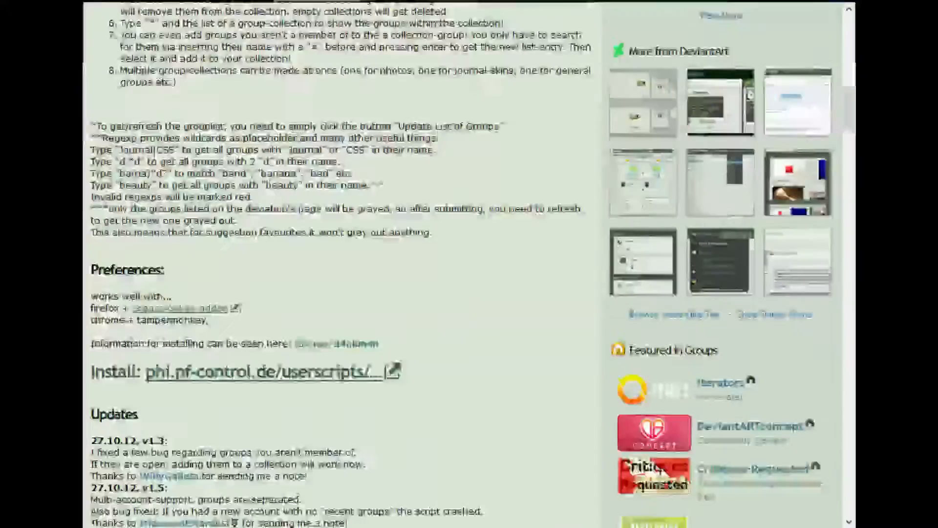
scroll(down, 3)
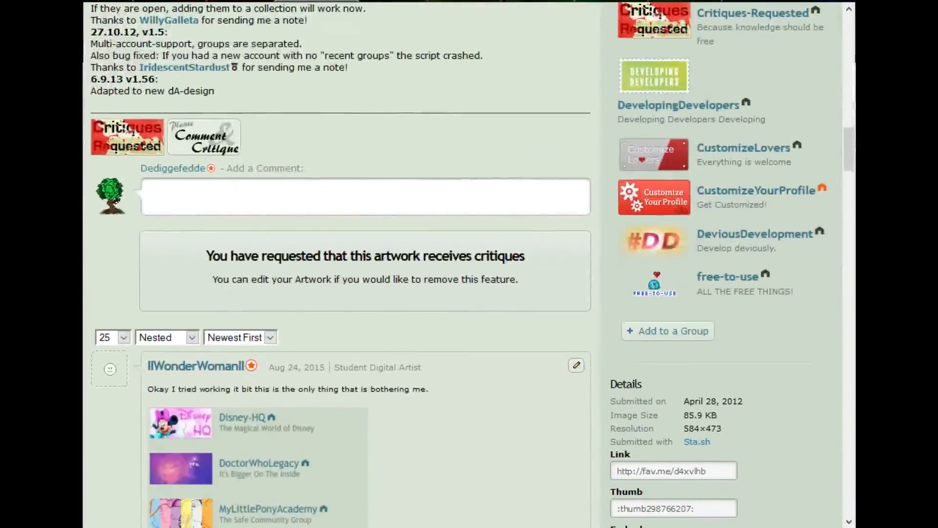
click(667, 330)
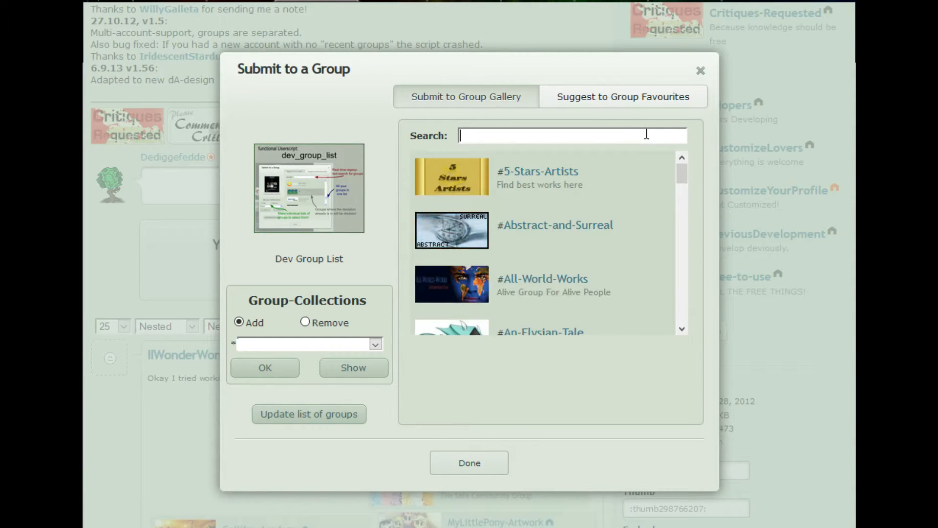
text(asd)
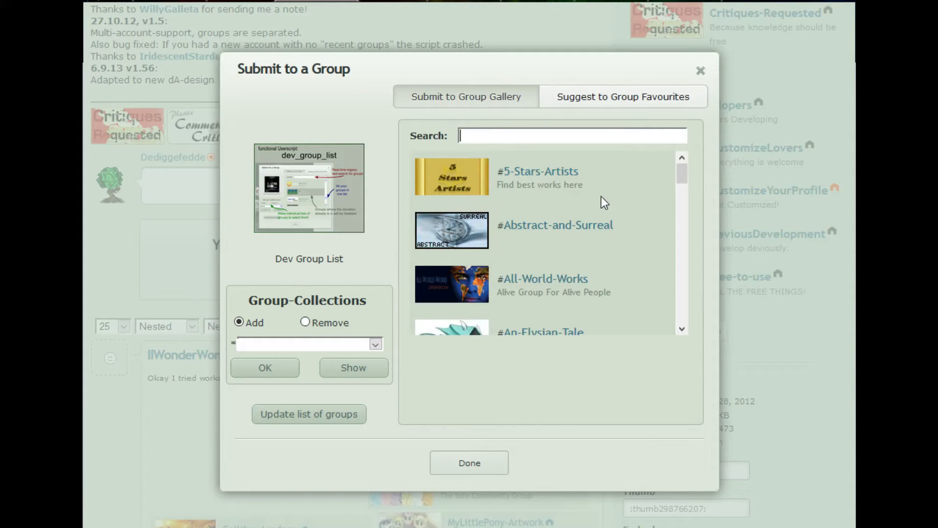
text(elys)
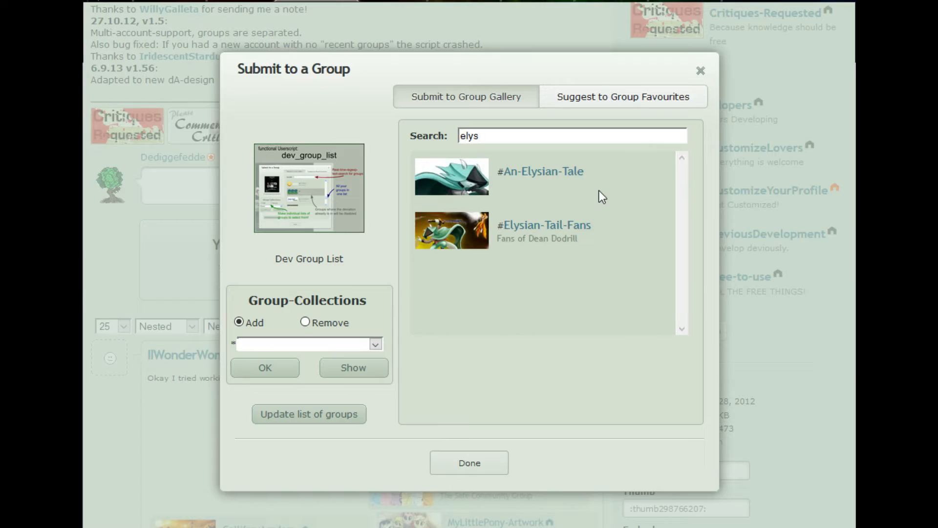
key(Backspace)
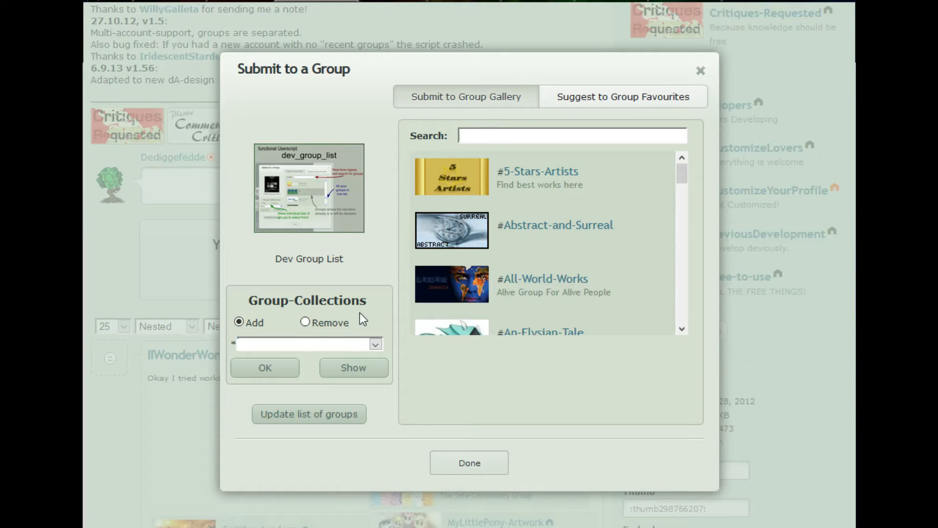
mouse_move(568, 182)
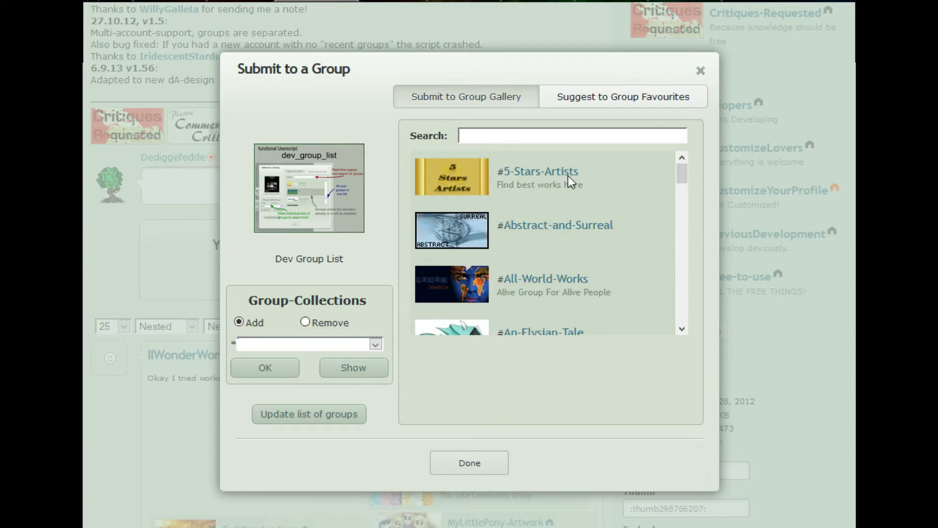
Choose #5-Stars-Artists and enter 'test123' as a new Group-Collection name with Add selected.
click(538, 176)
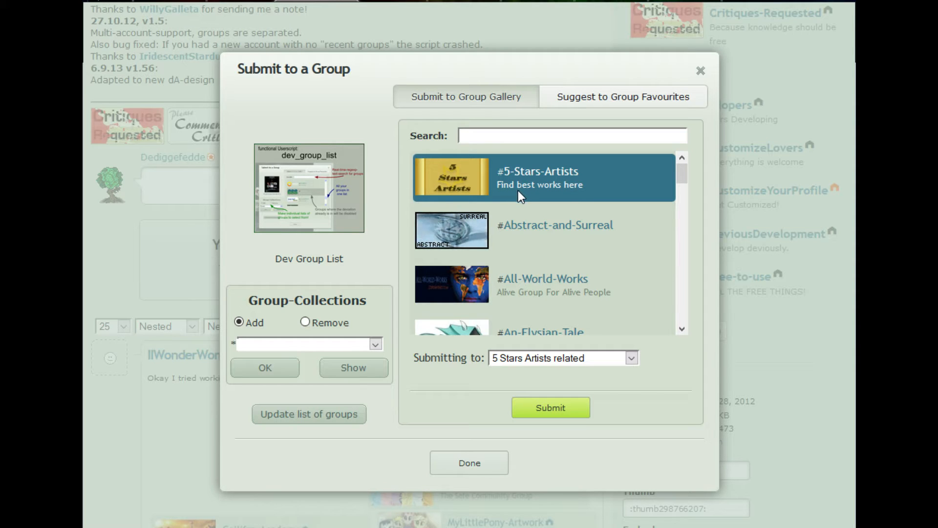
mouse_move(537, 227)
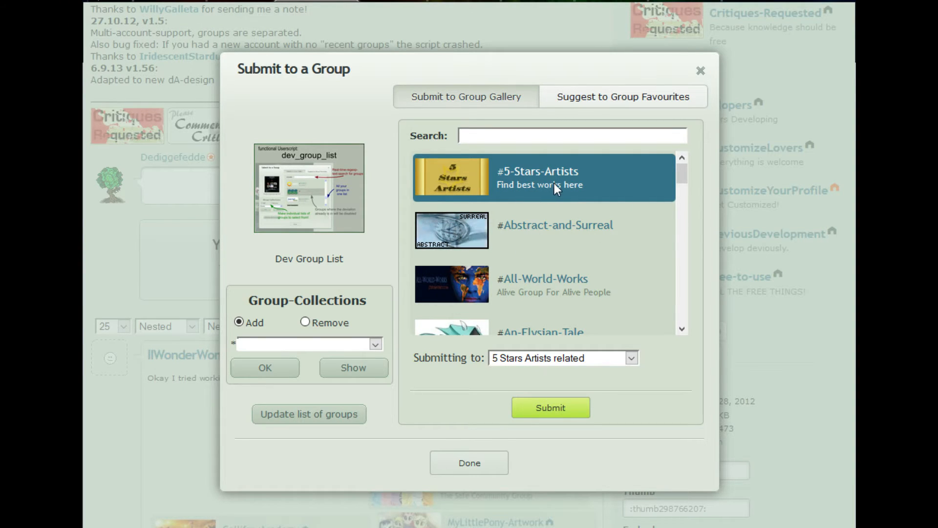
mouse_move(561, 185)
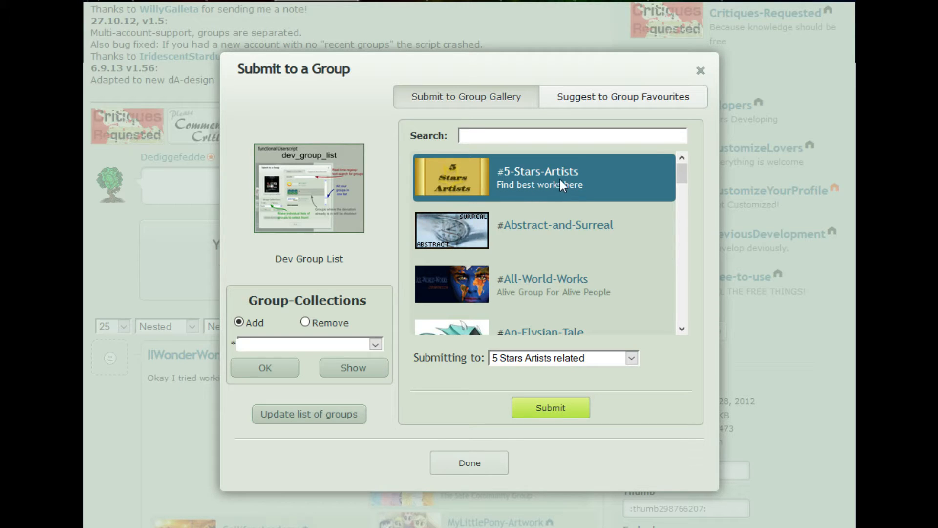
mouse_move(563, 201)
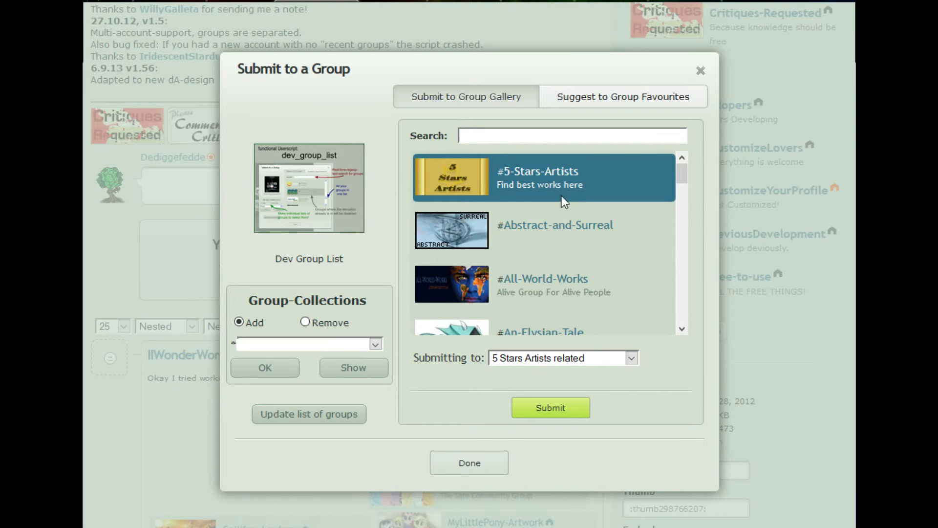
mouse_move(569, 225)
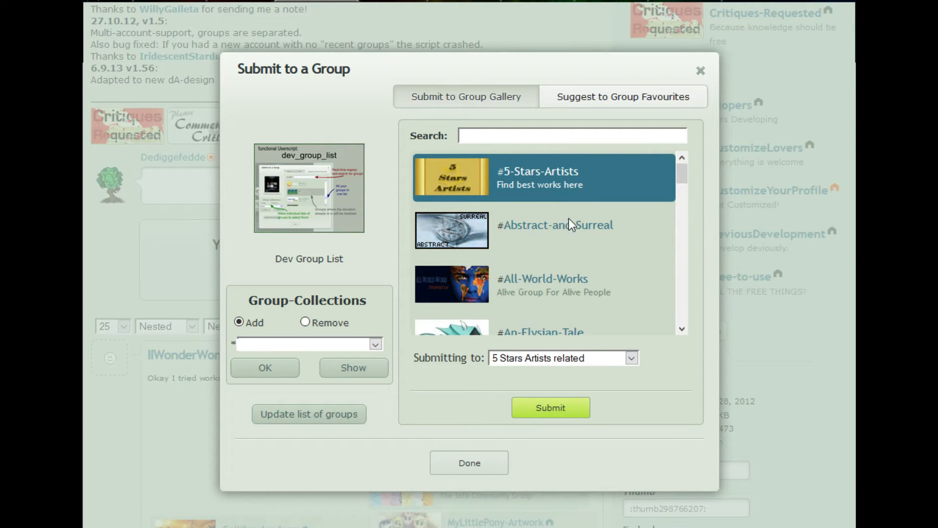
mouse_move(568, 253)
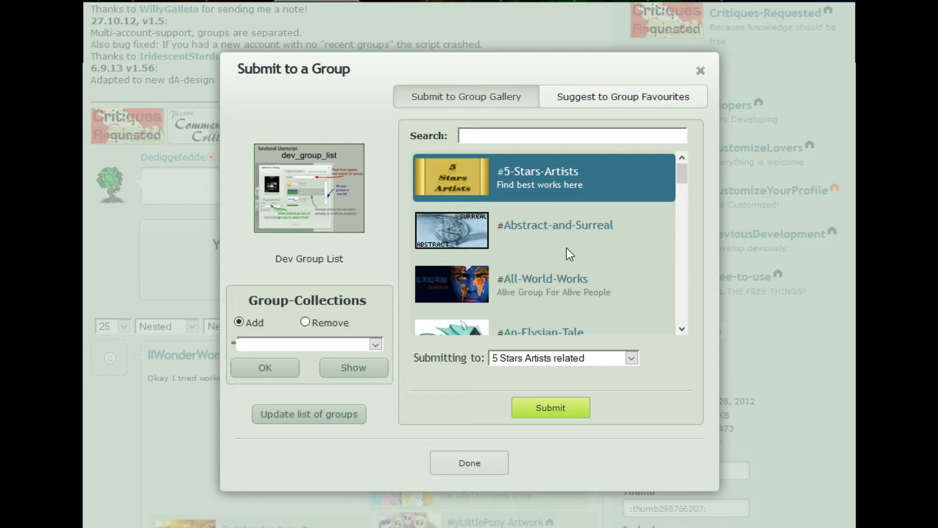
mouse_move(534, 191)
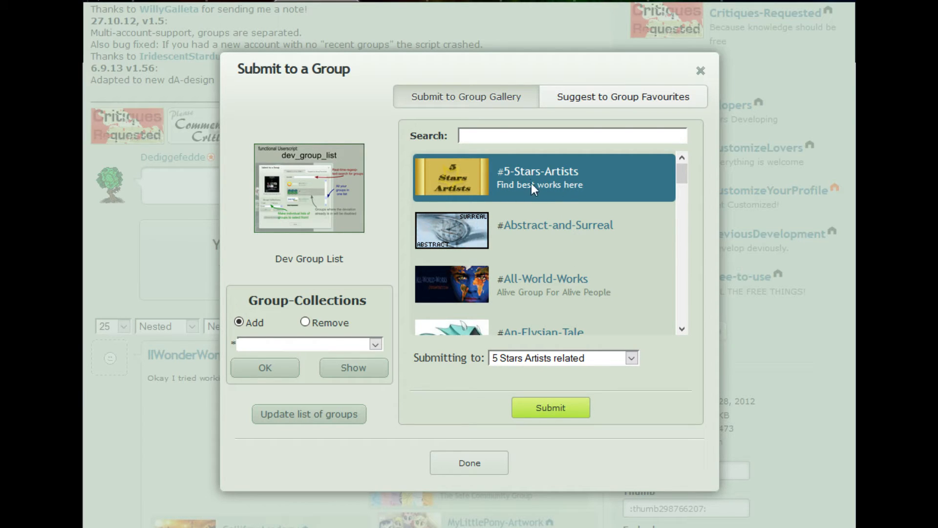
mouse_move(523, 237)
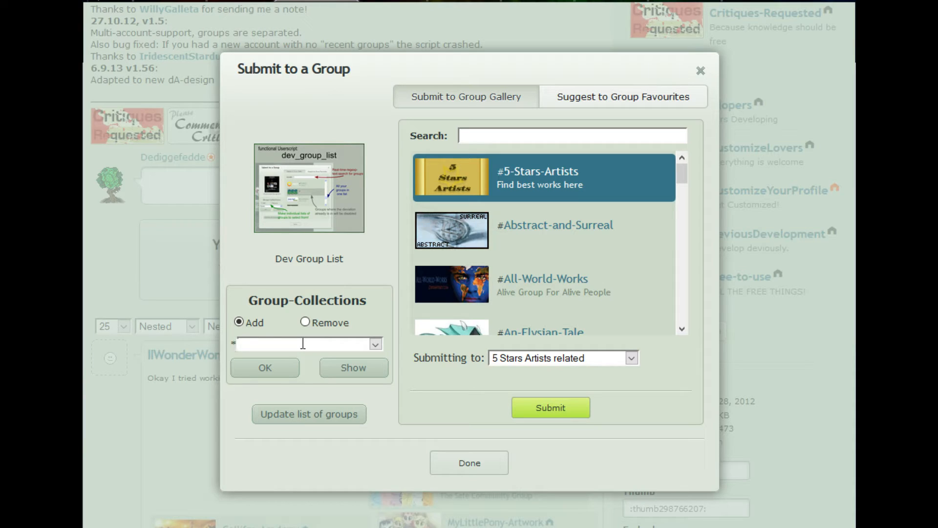
text(t)
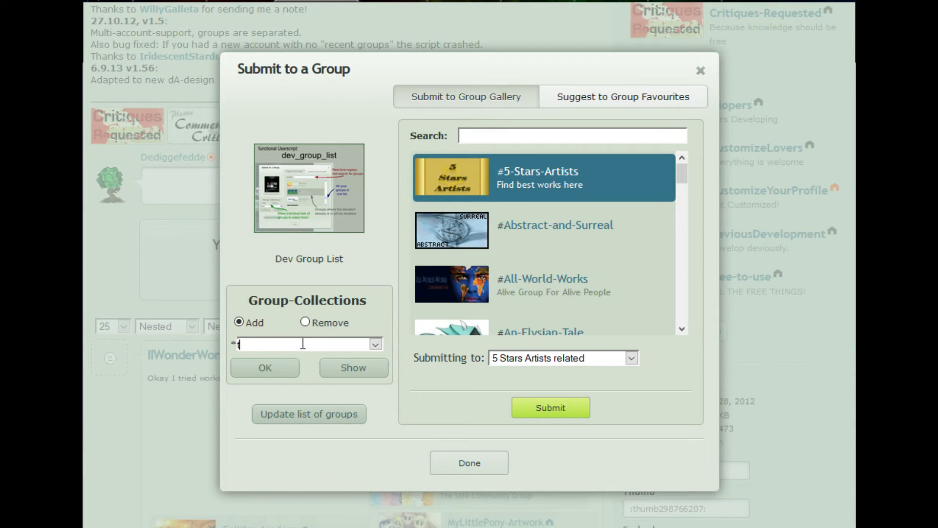
text(test12)
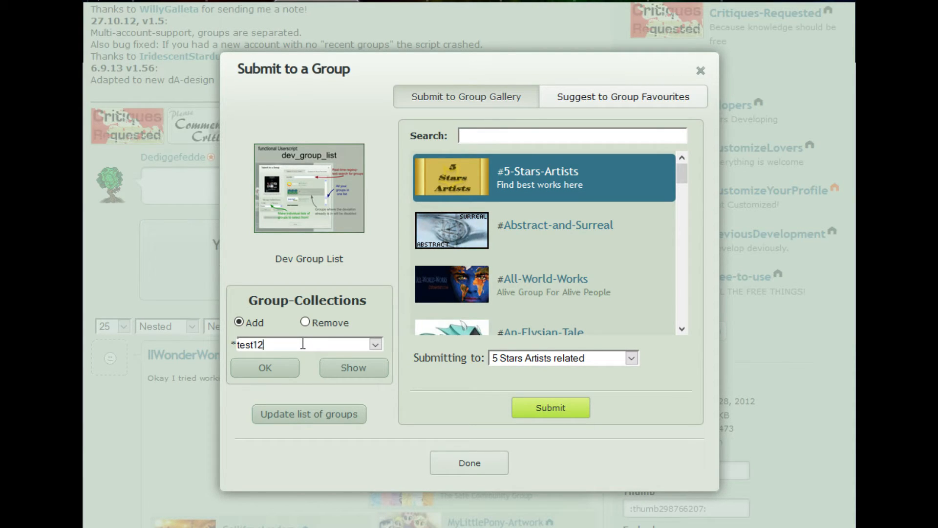
text(3)
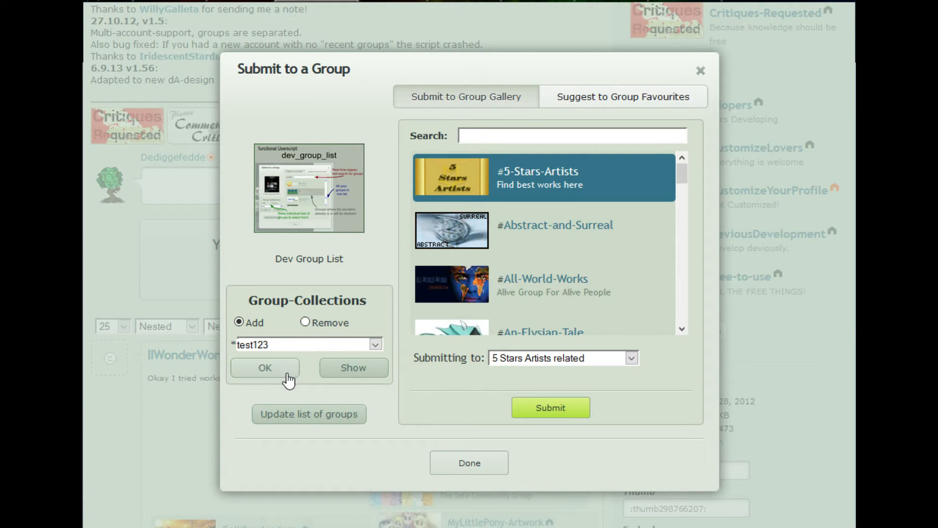
Confirm creating the 'test123' group-collection containing 5-Stars-Artists.
click(265, 367)
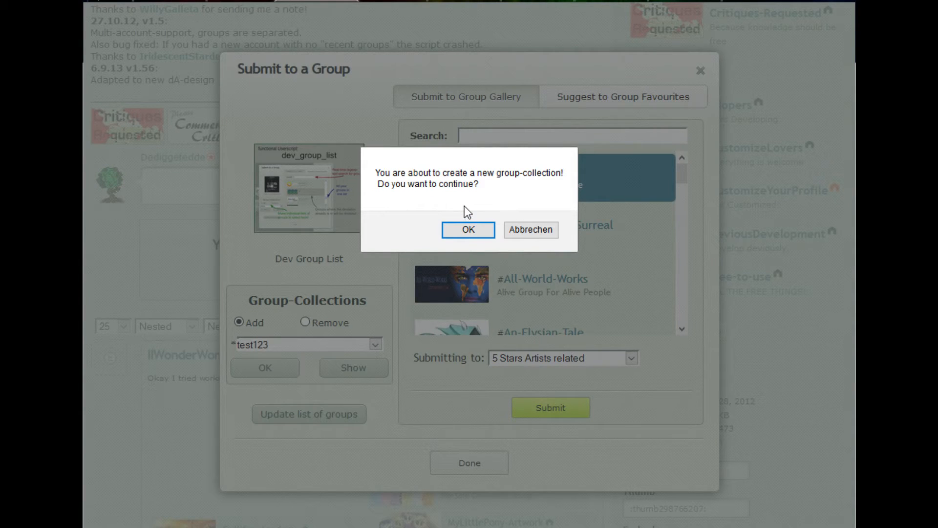
mouse_move(468, 230)
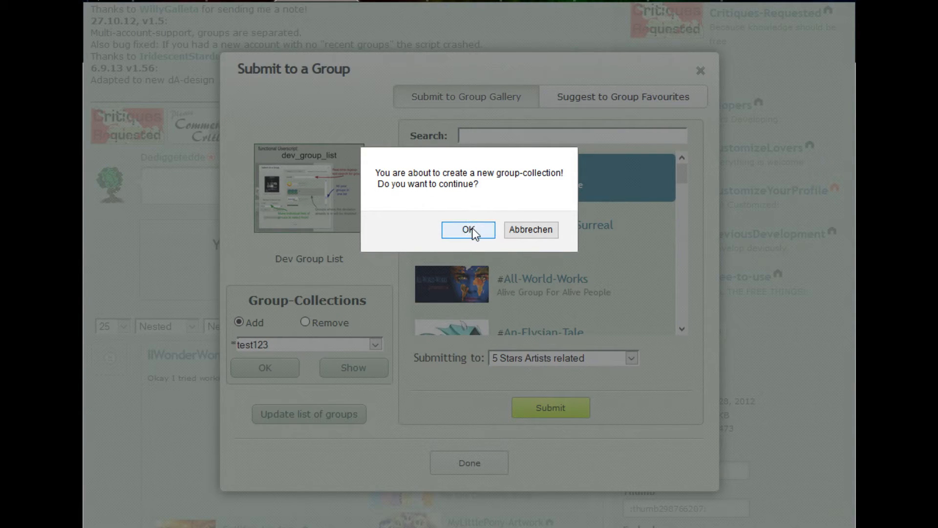
click(468, 229)
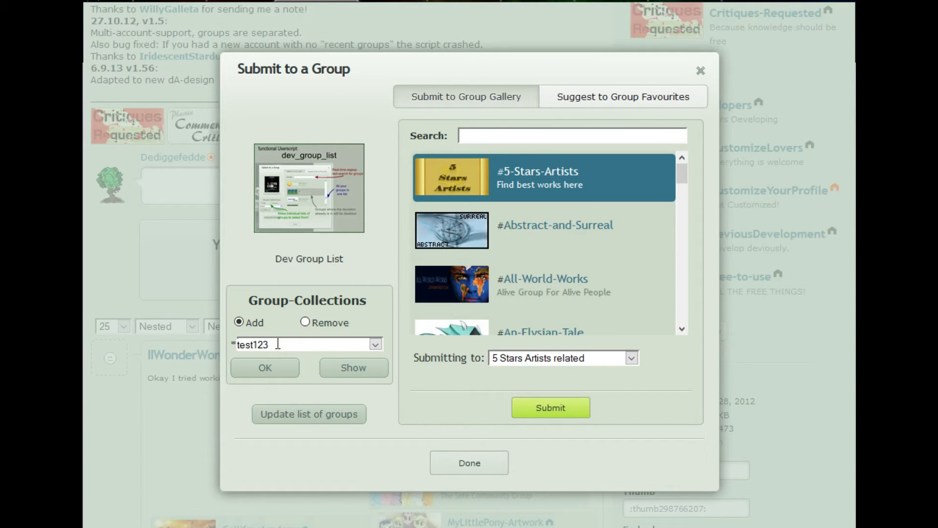
click(542, 231)
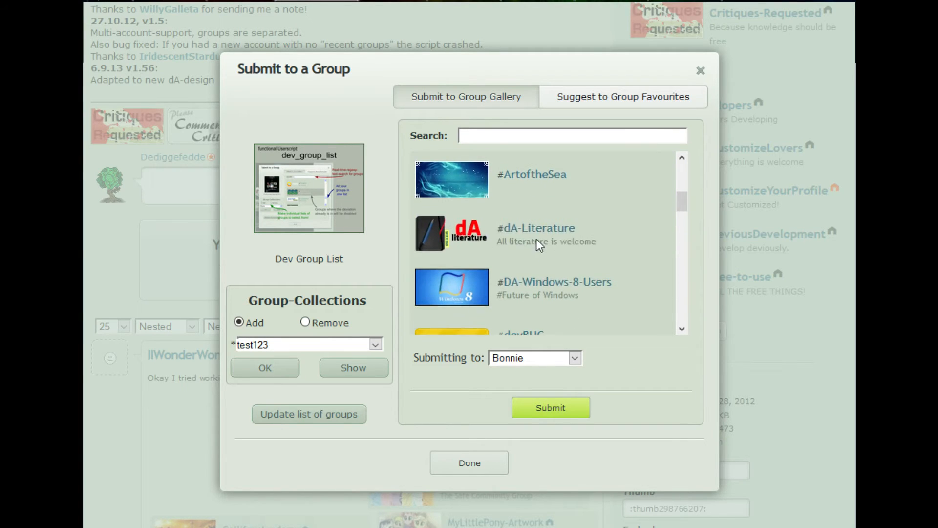
Add the dA-Literature group to the test123 collection.
click(536, 234)
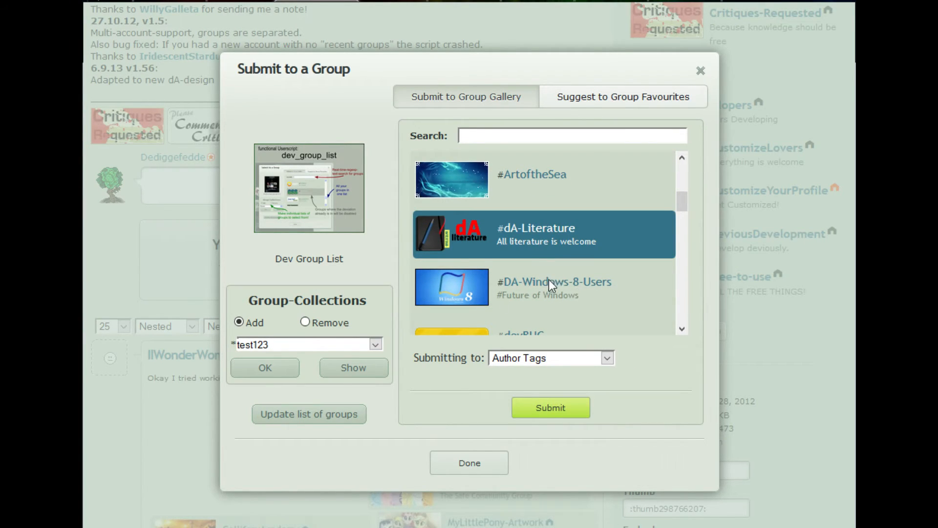
scroll(up, 3)
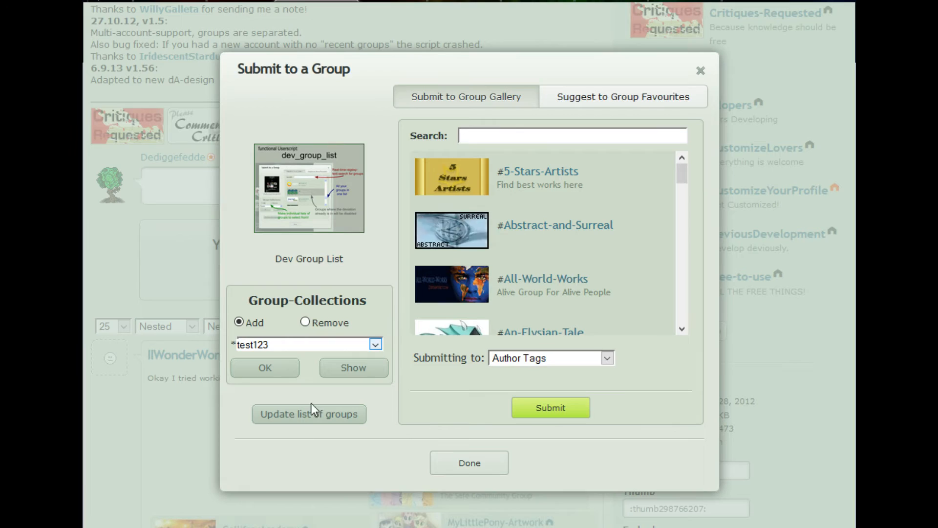
mouse_move(316, 409)
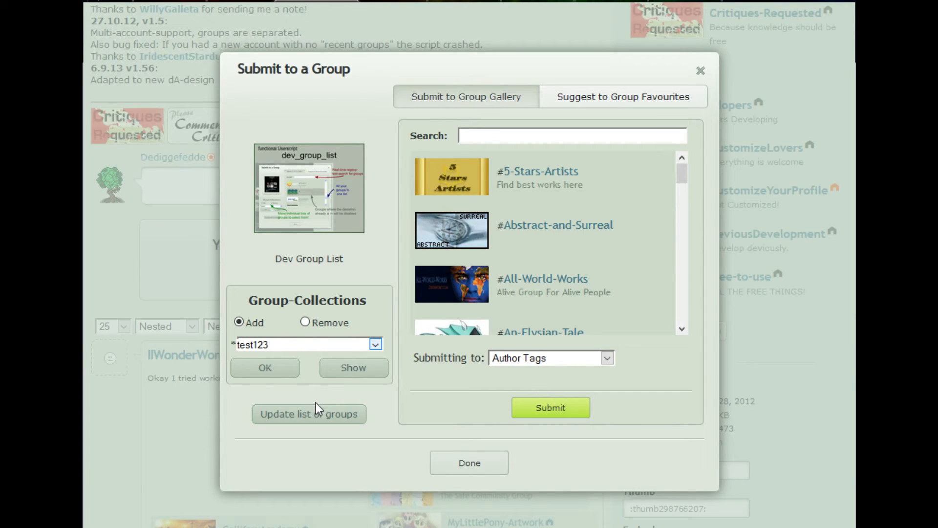
mouse_move(353, 367)
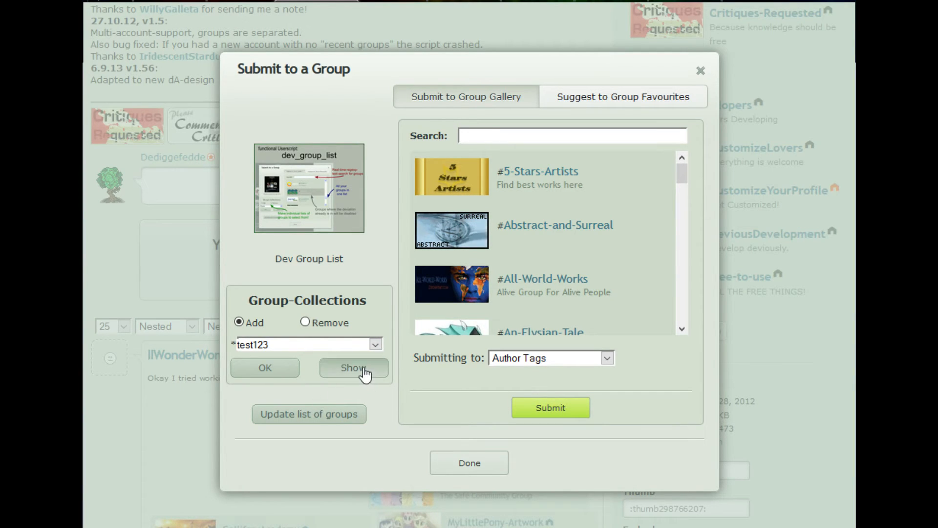
Show only test123's groups, filling the search box with *test123.
click(353, 368)
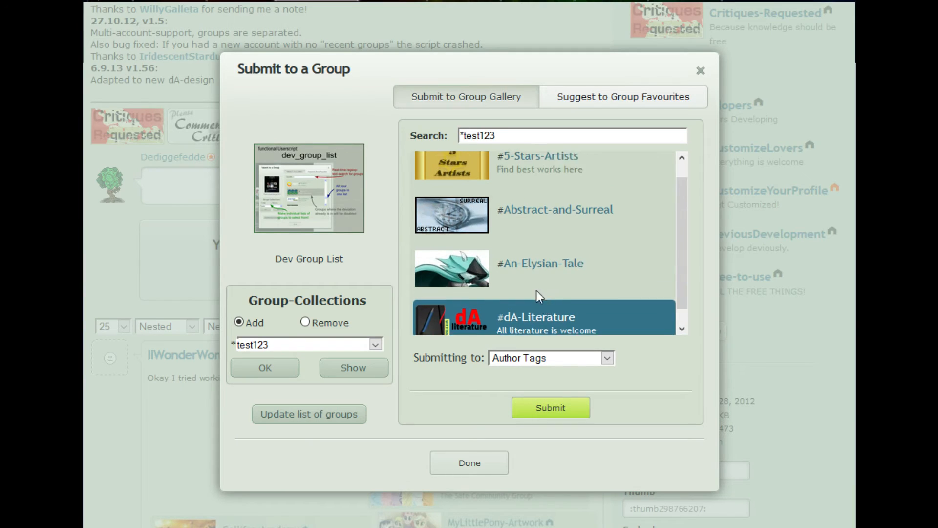
scroll(up, 3)
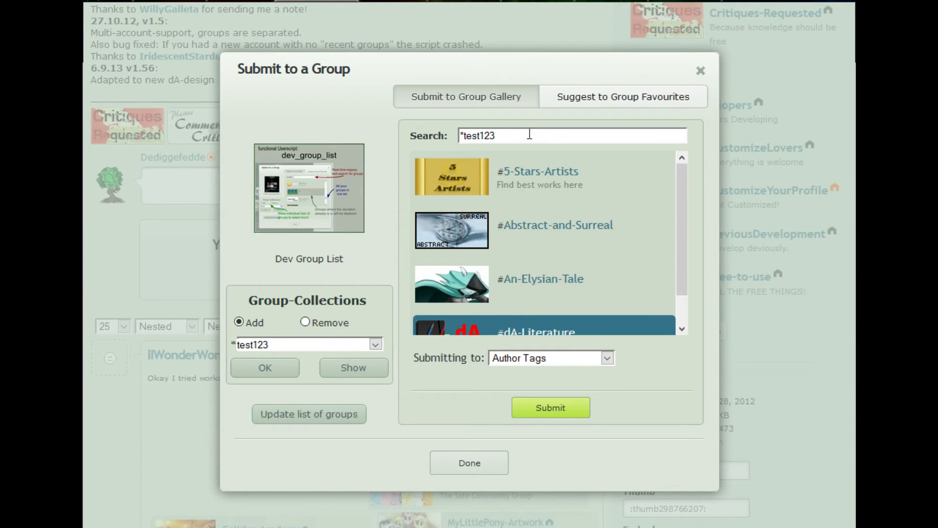
mouse_move(484, 137)
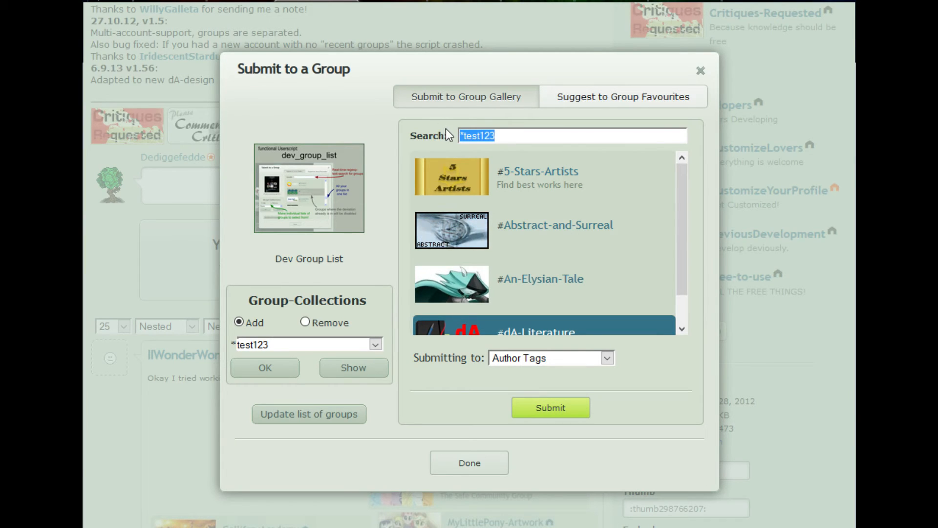
mouse_move(501, 152)
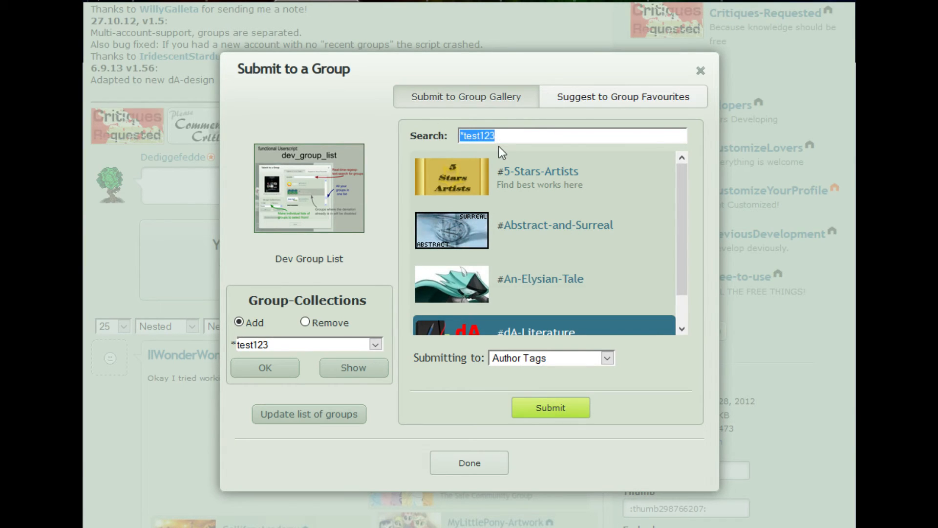
Search 'elys' and choose #Elysian-Tail-Fans as the submission target.
text(elys)
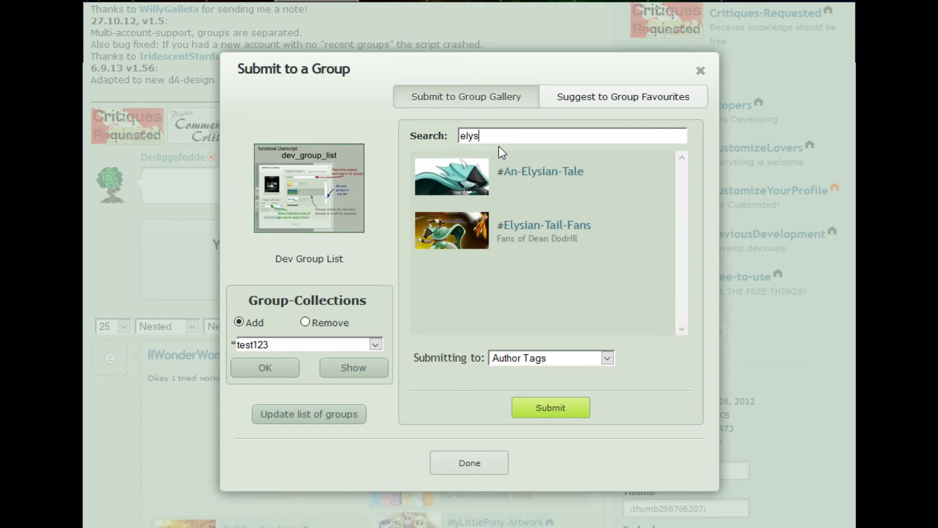
click(542, 230)
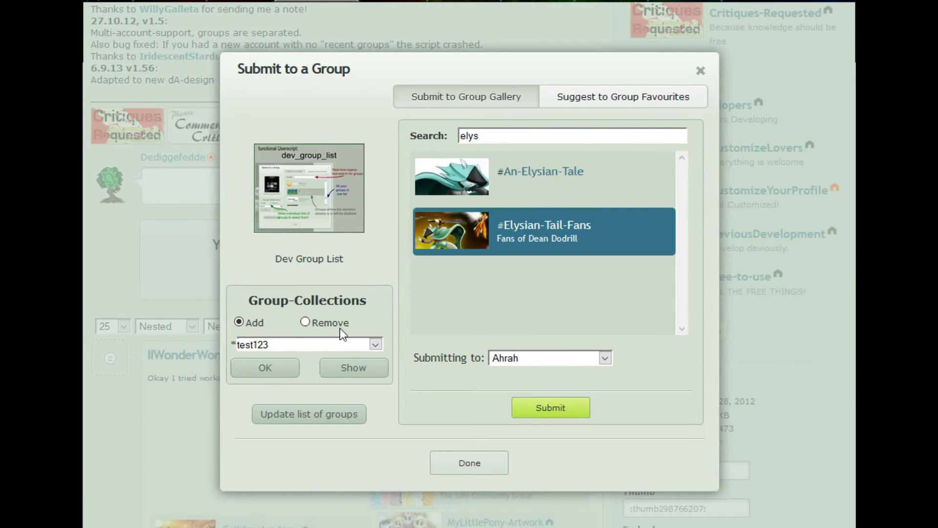
mouse_move(500, 202)
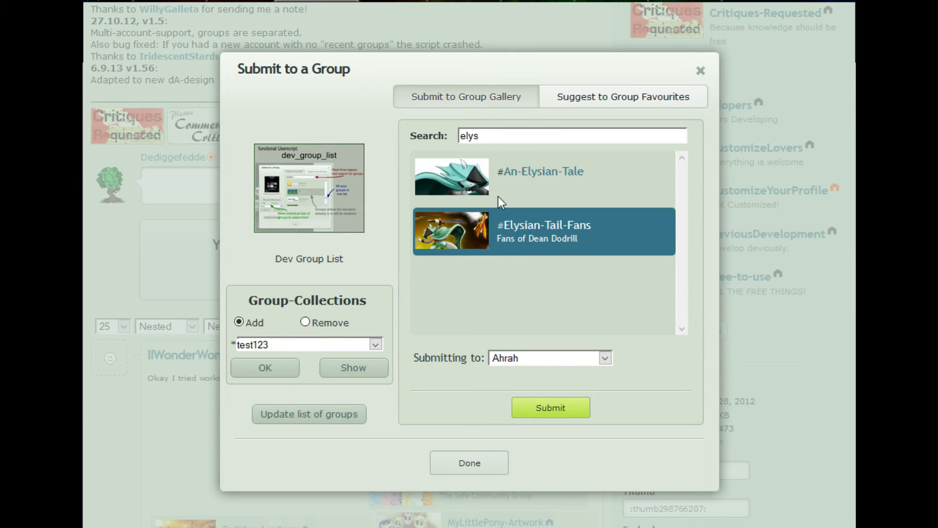
Switch test123 to Remove mode and review its four listed groups.
click(304, 322)
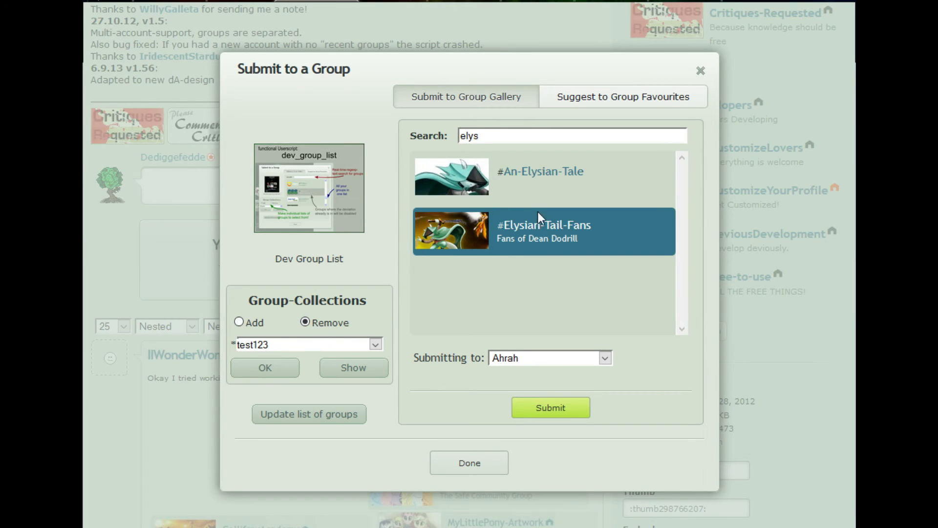
mouse_move(334, 286)
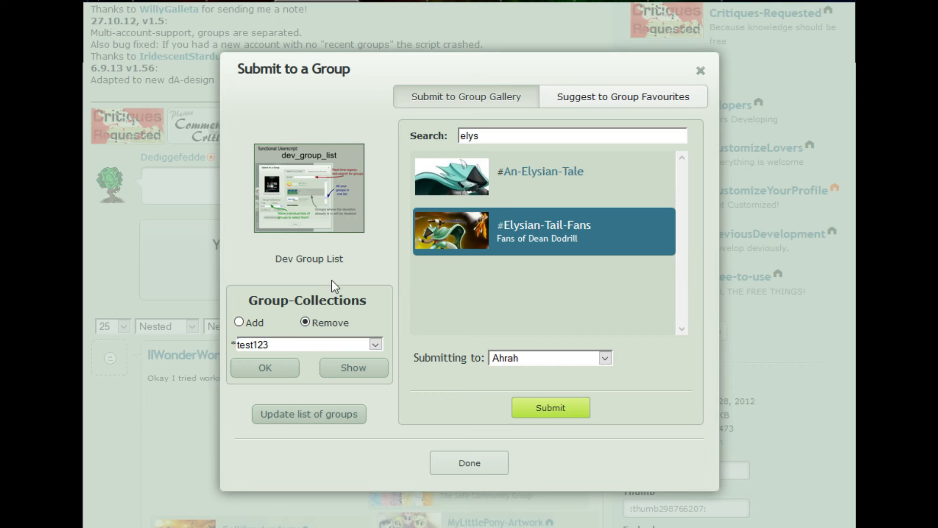
scroll(up, 3)
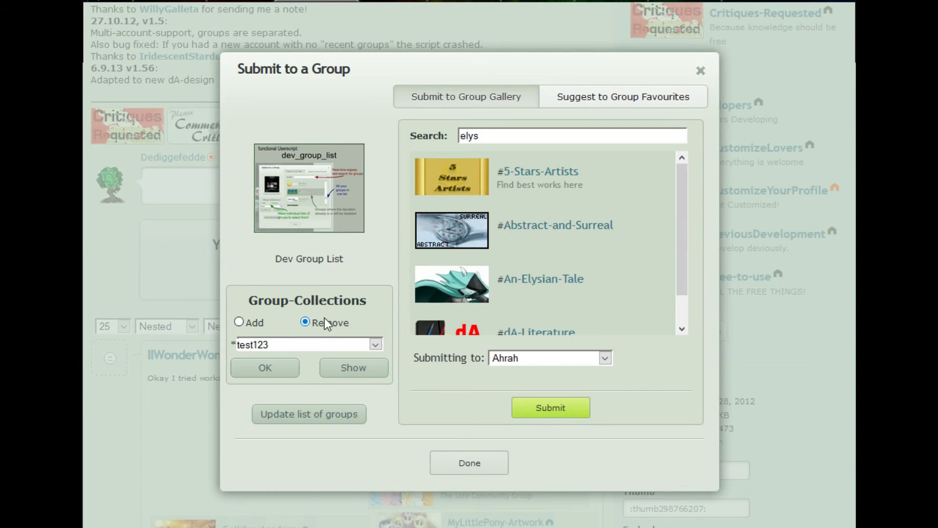
mouse_move(633, 215)
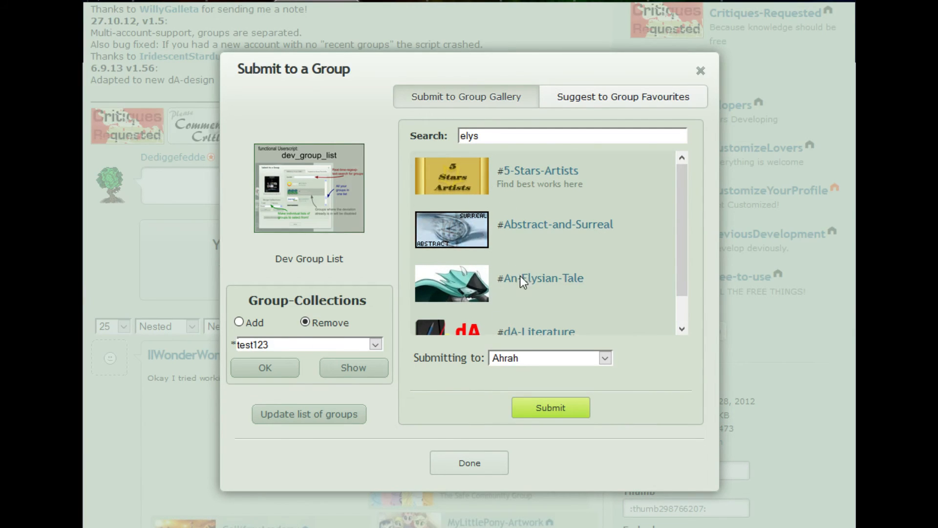
scroll(down, 3)
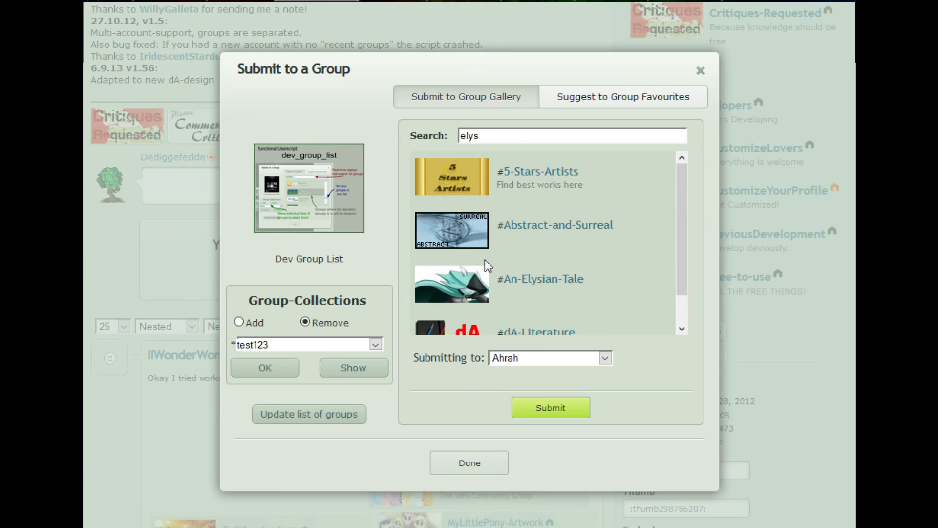
mouse_move(485, 191)
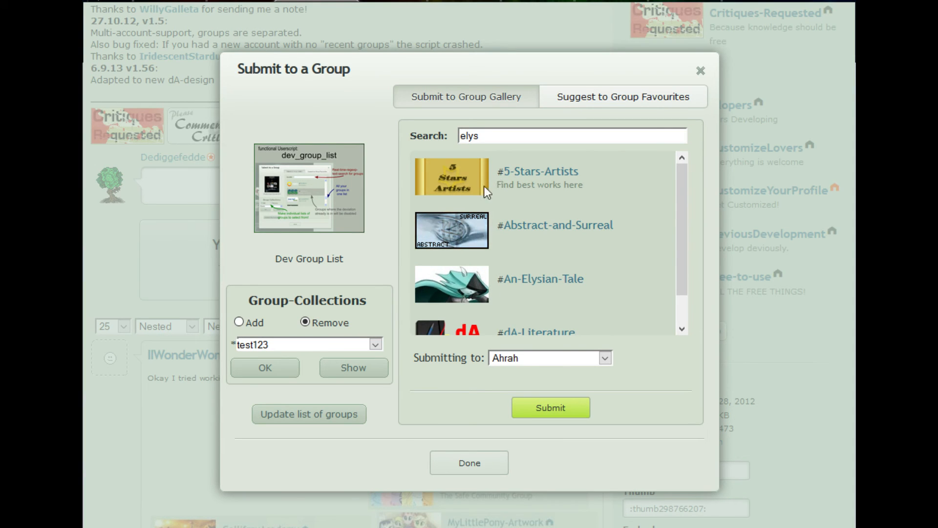
mouse_move(423, 449)
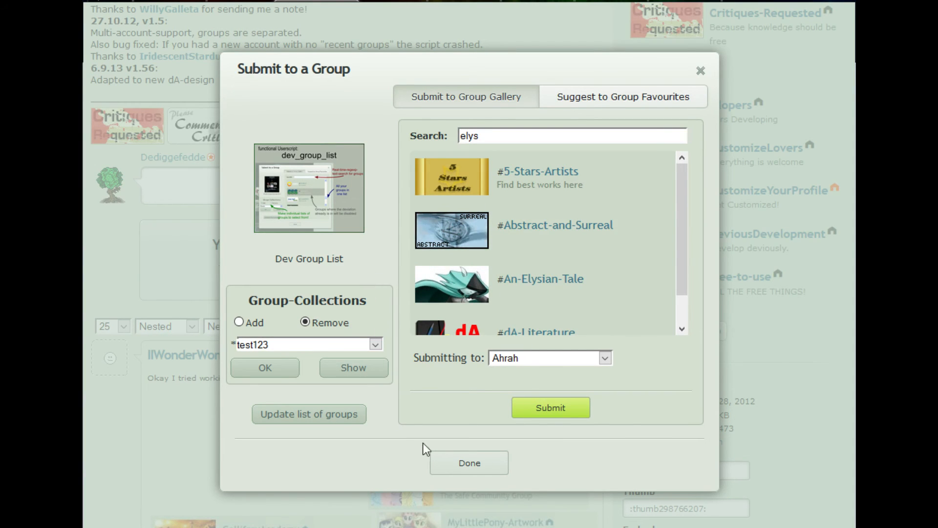
Close the dialog with Done, reopen it, and filter by the saved test123 collection.
click(469, 462)
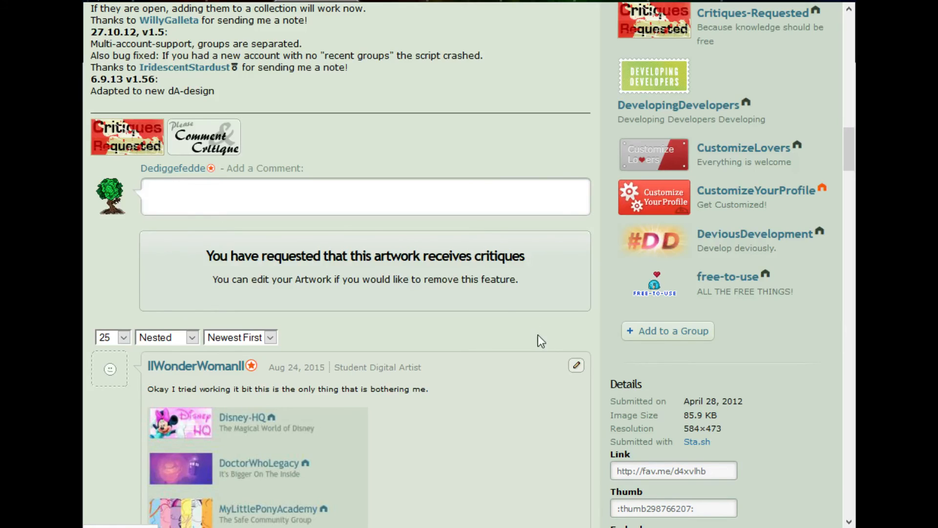
mouse_move(675, 338)
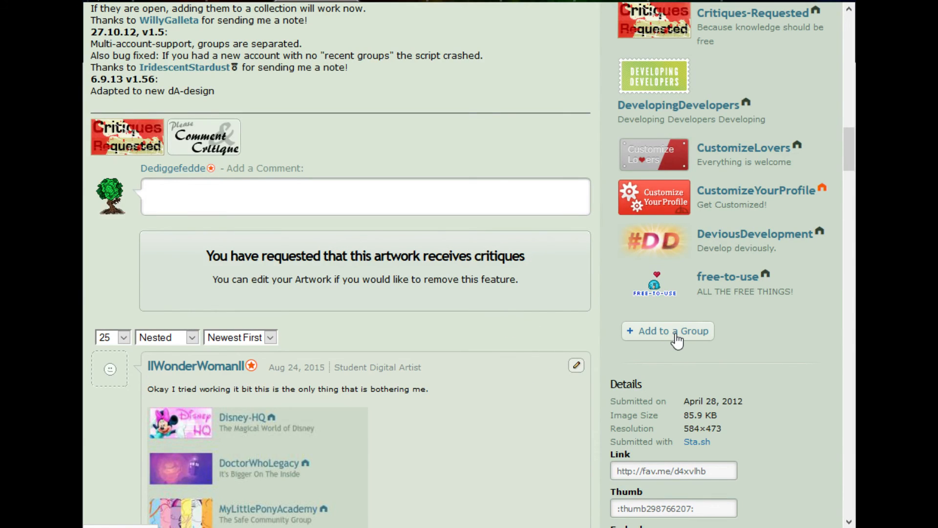
click(667, 330)
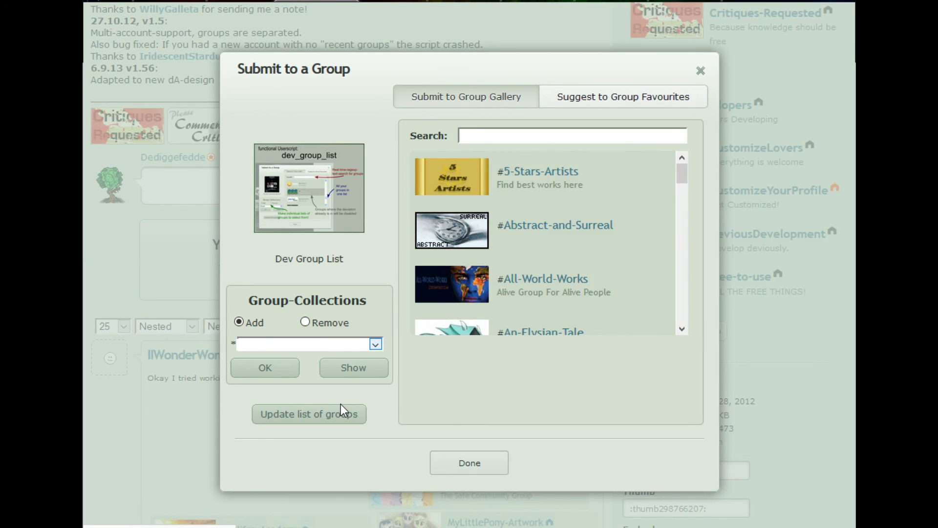
text(test123)
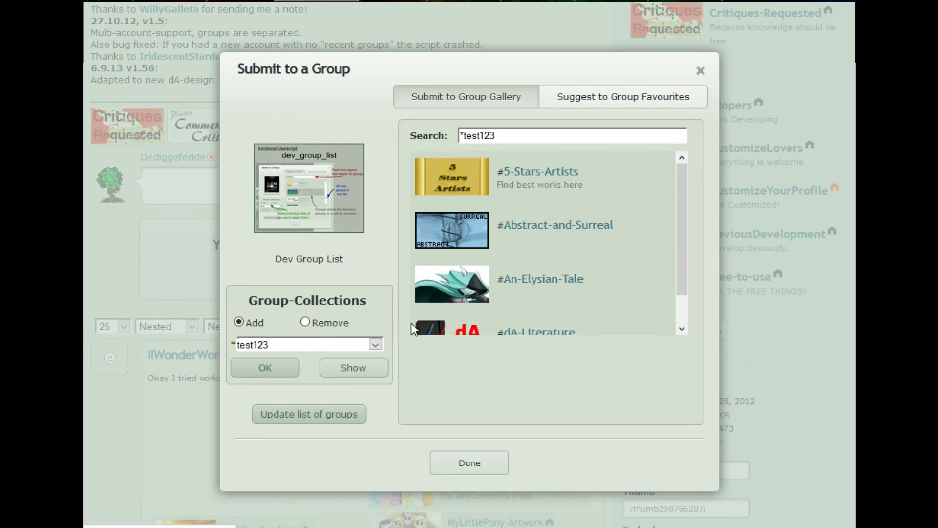